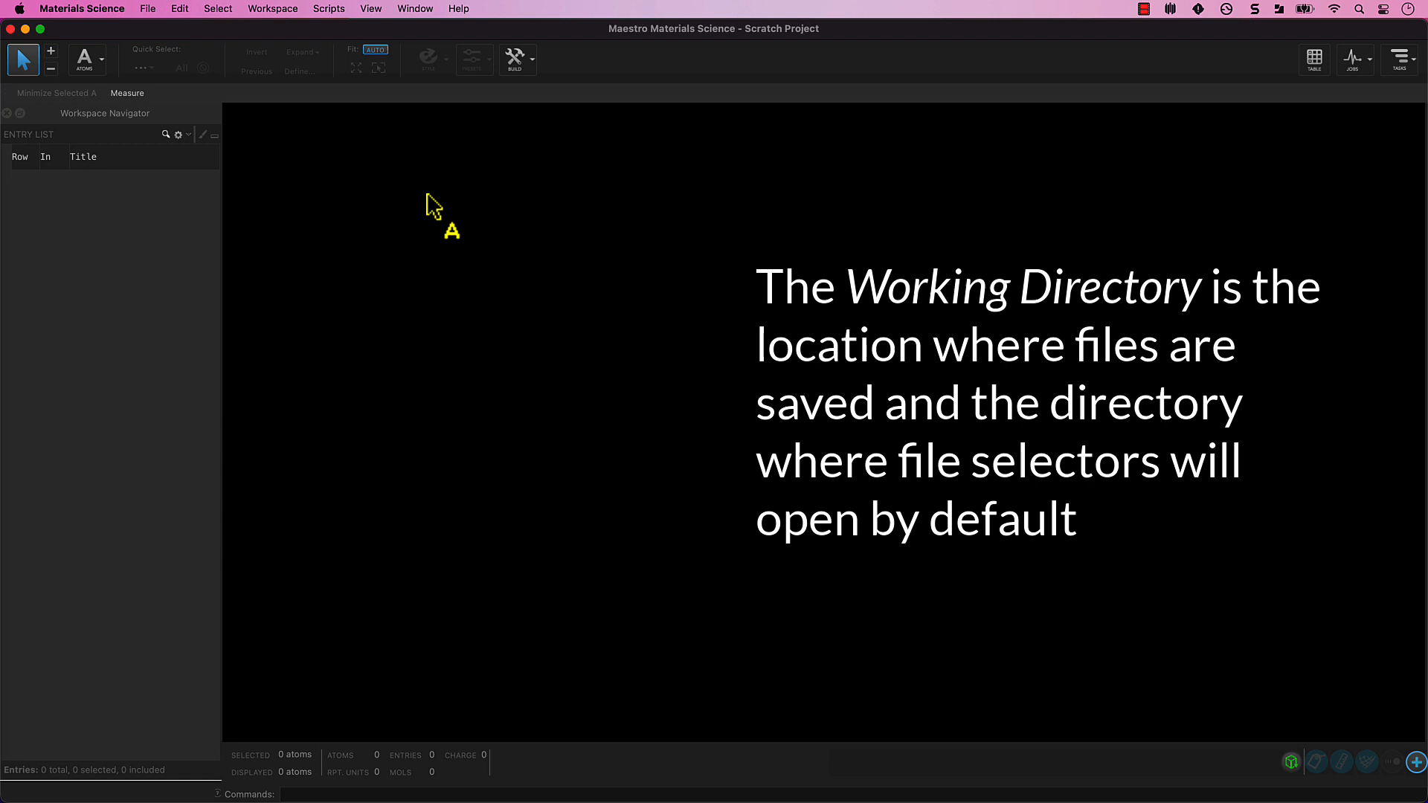
pyautogui.moveTo(396, 196)
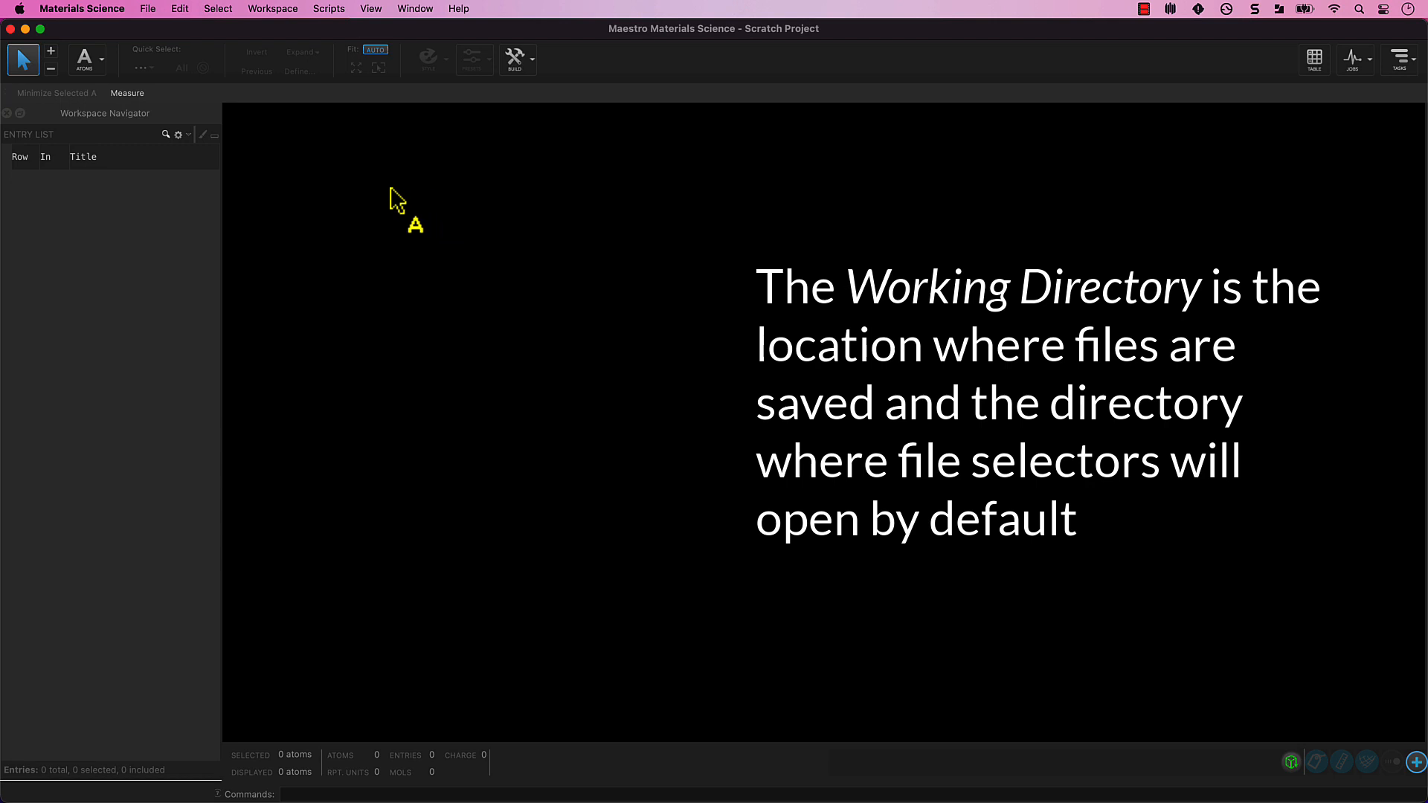
# Open the File menu over the empty scratch workspace.
pyautogui.click(147, 9)
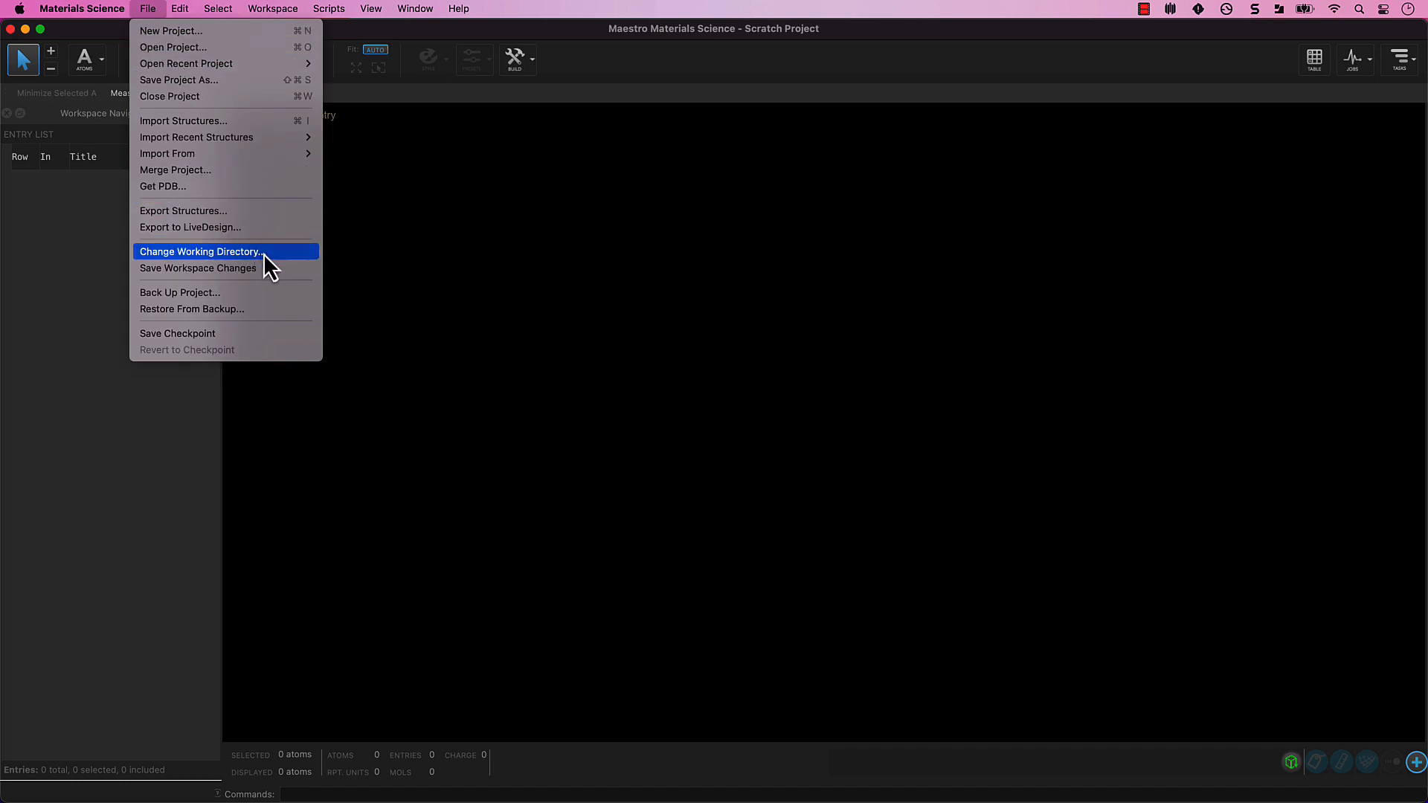
# Create a new folder in the home directory and rename it materials_intro.
pyautogui.click(199, 252)
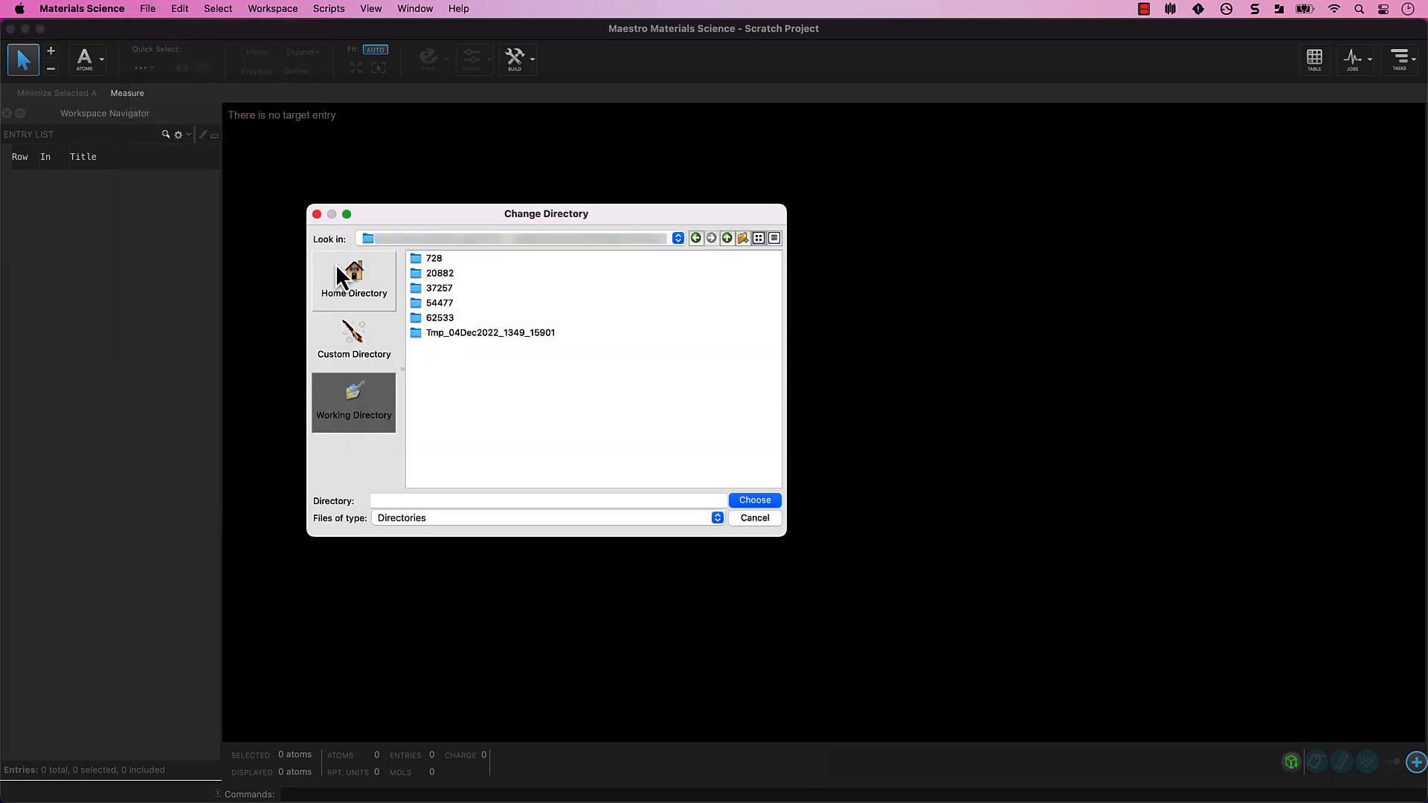
pyautogui.click(353, 279)
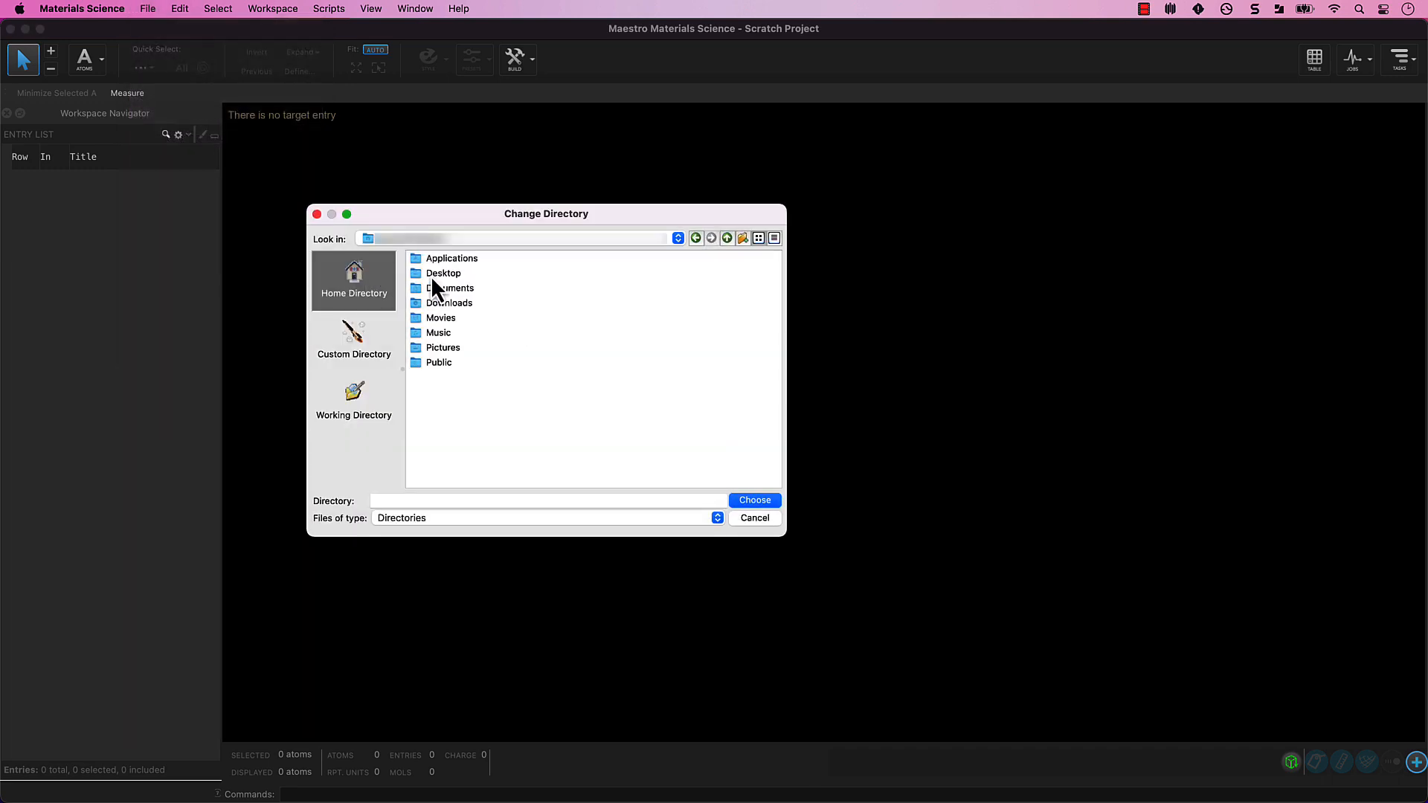
pyautogui.click(743, 239)
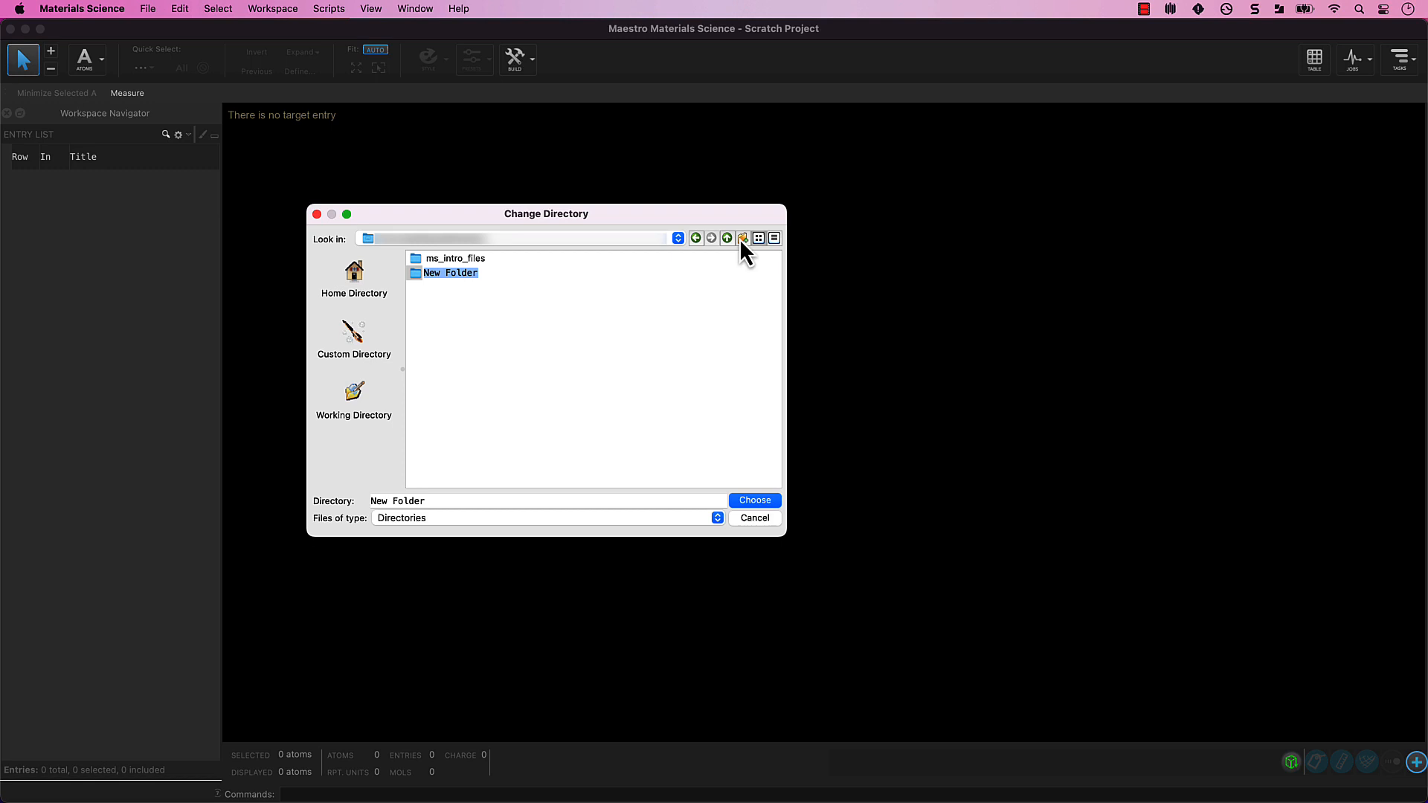
pyautogui.rightClick(449, 272)
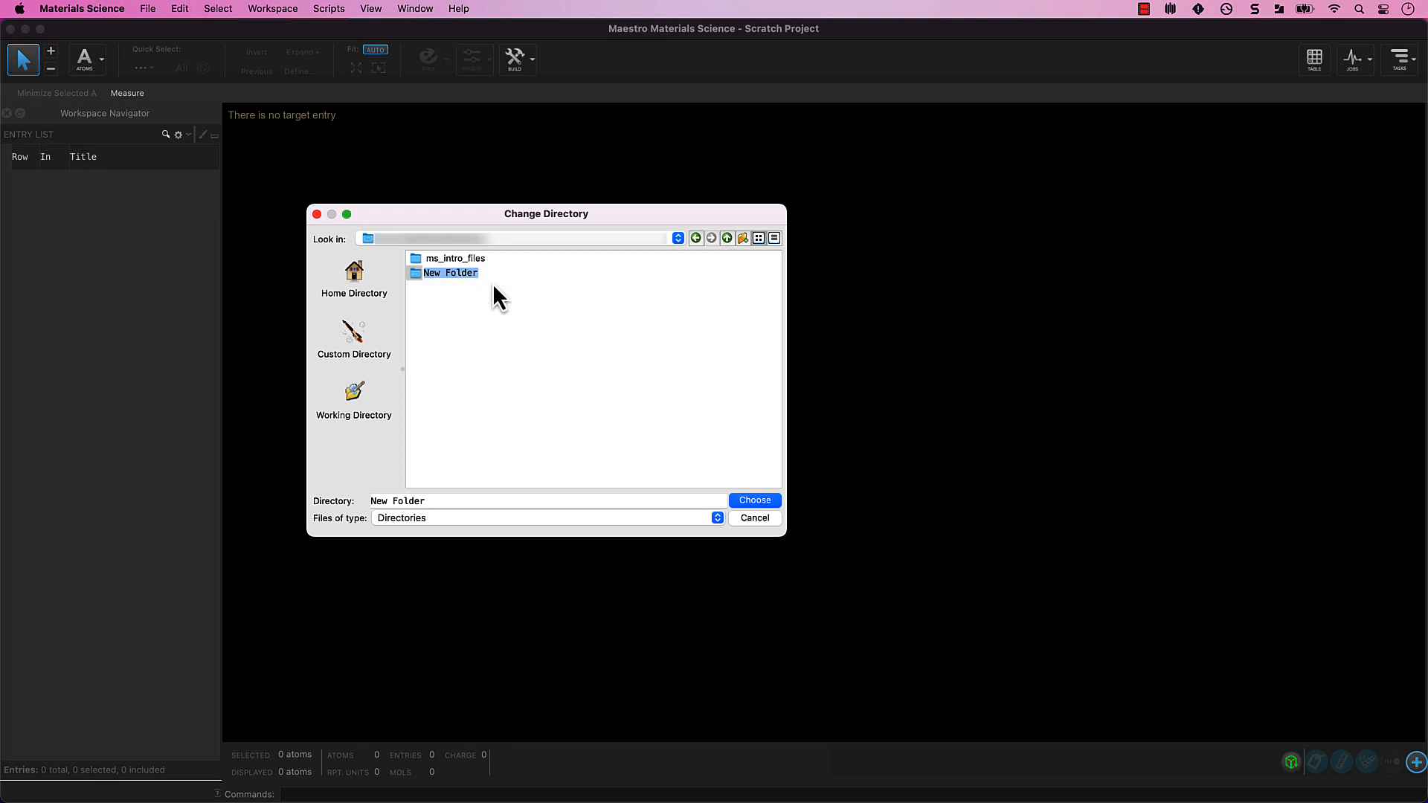
pyautogui.write('materials_intro')
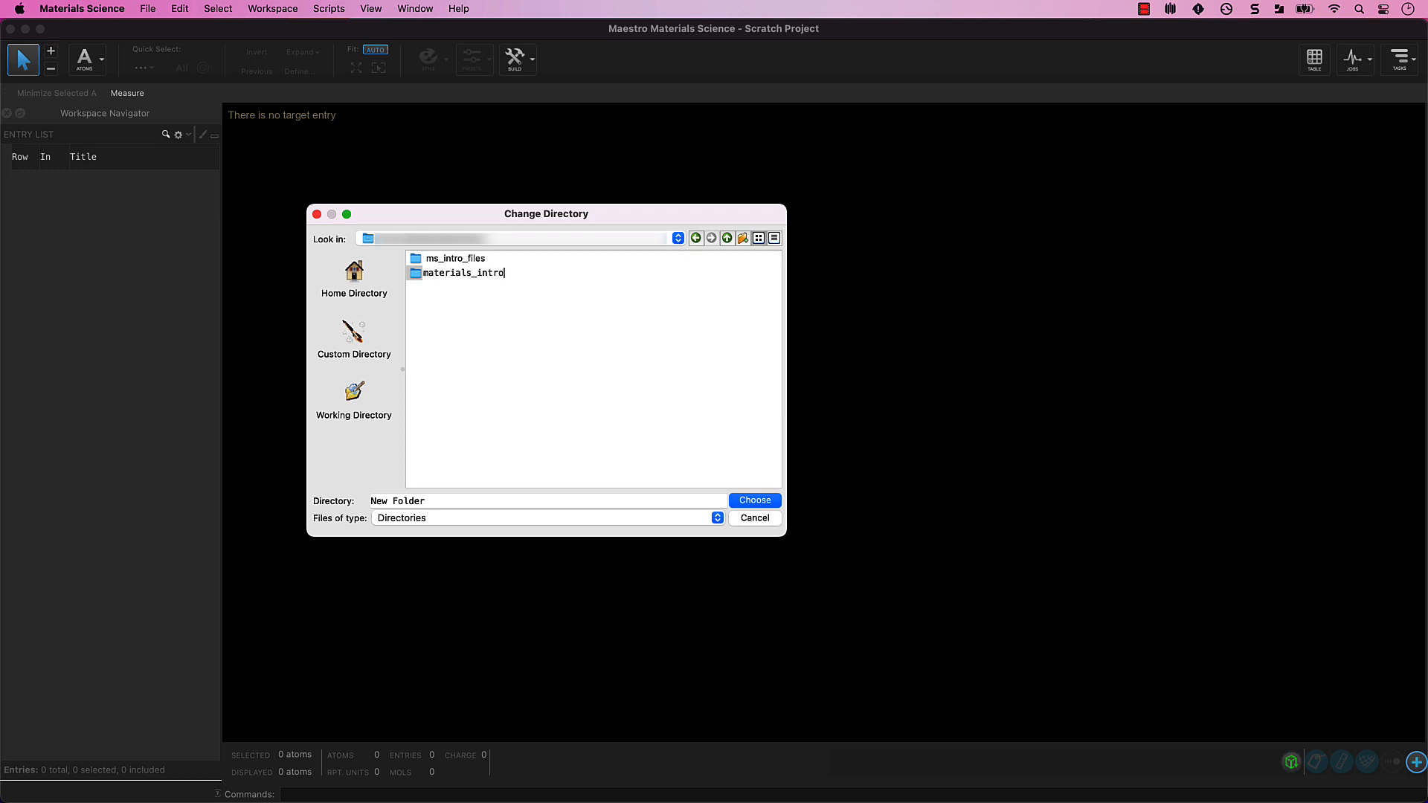
pyautogui.click(754, 500)
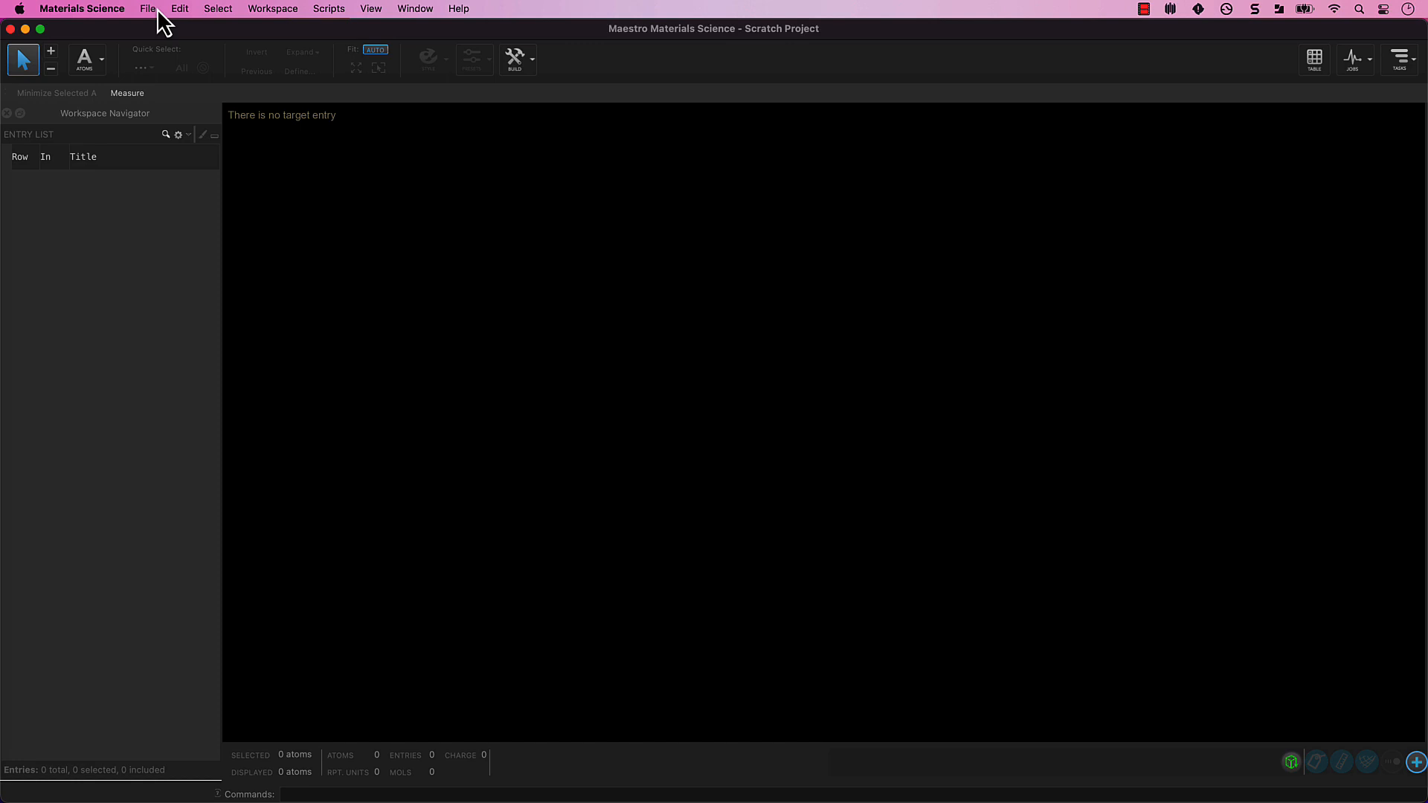
# Open the File menu again with materials_intro as working directory.
pyautogui.click(148, 9)
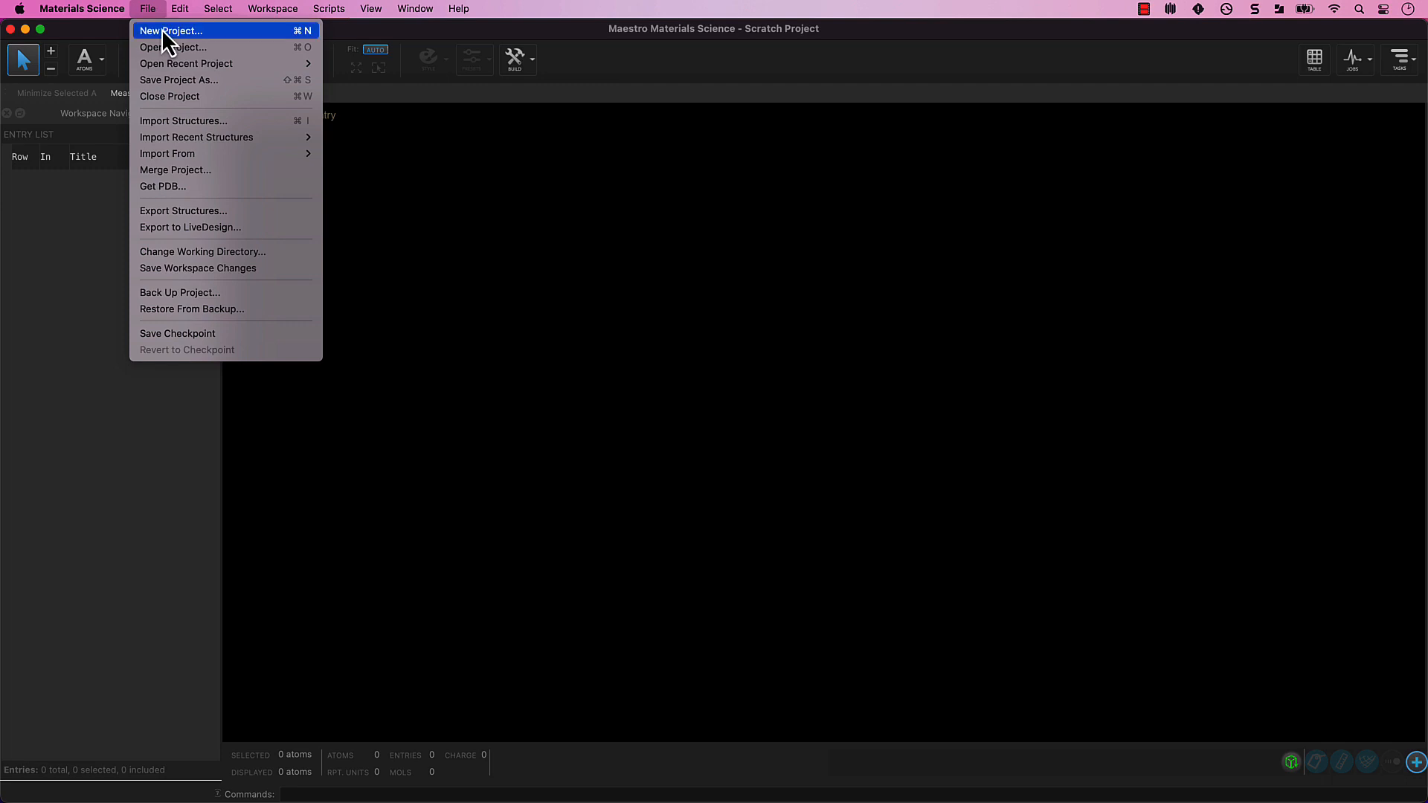
# Create and save a new project named materials_intro.
pyautogui.click(171, 30)
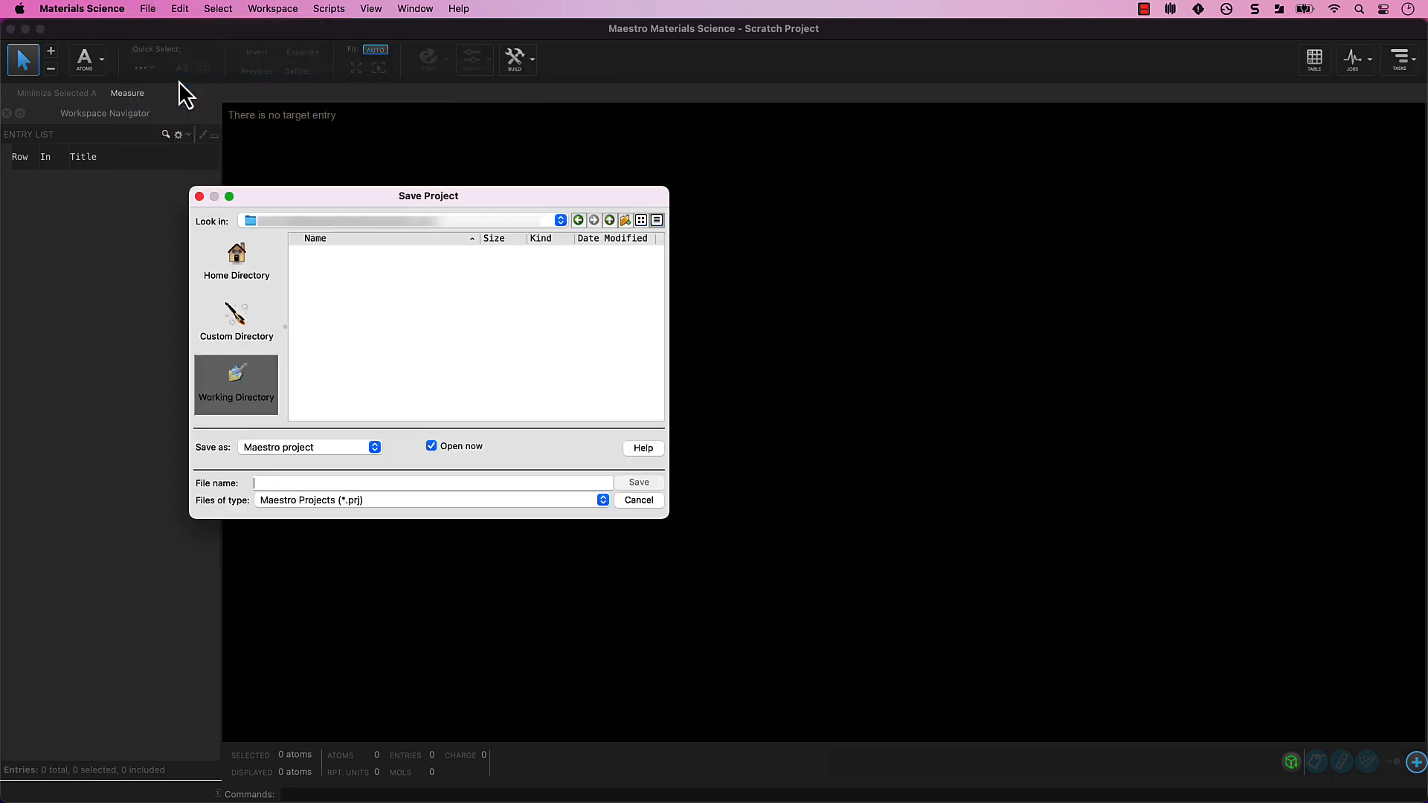
pyautogui.write('m')
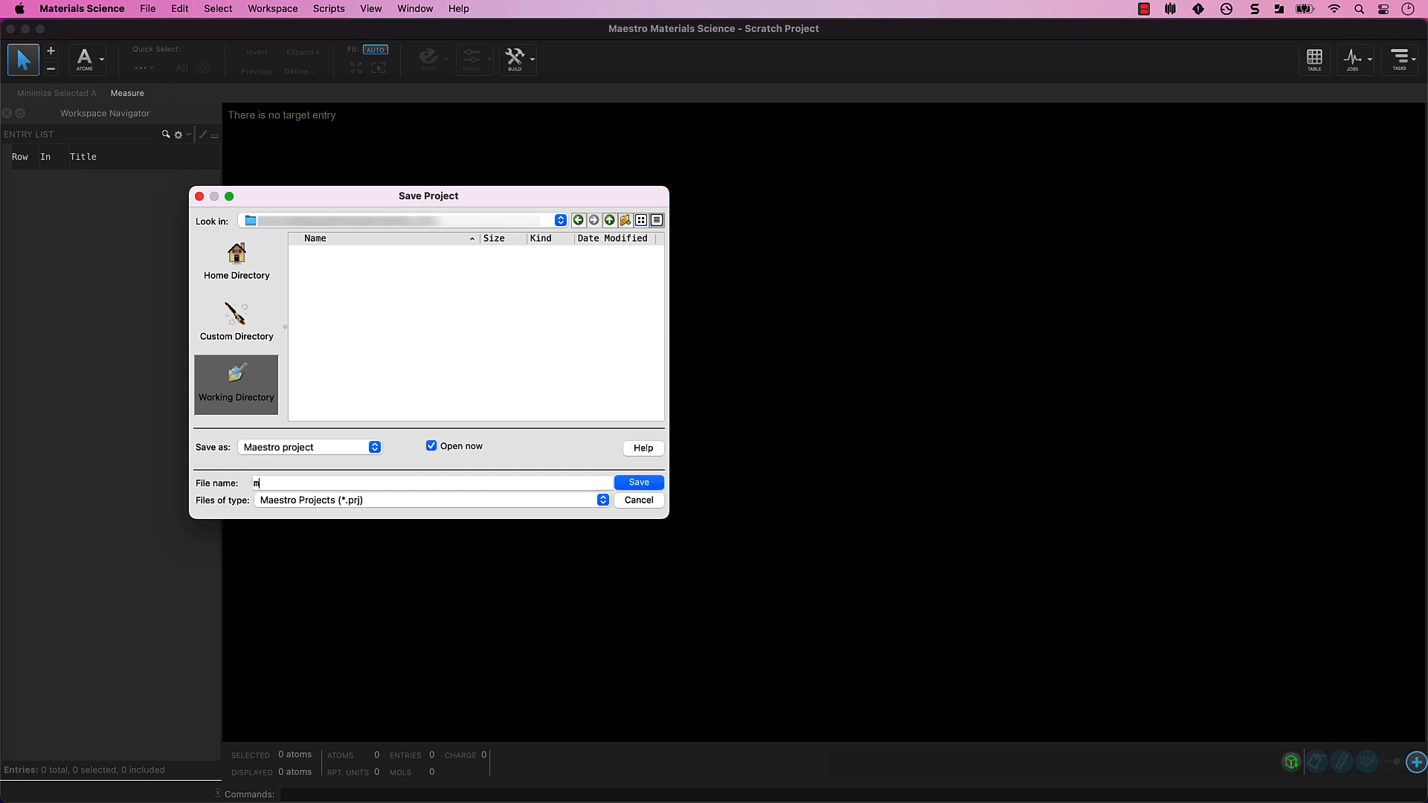
pyautogui.write('aterials')
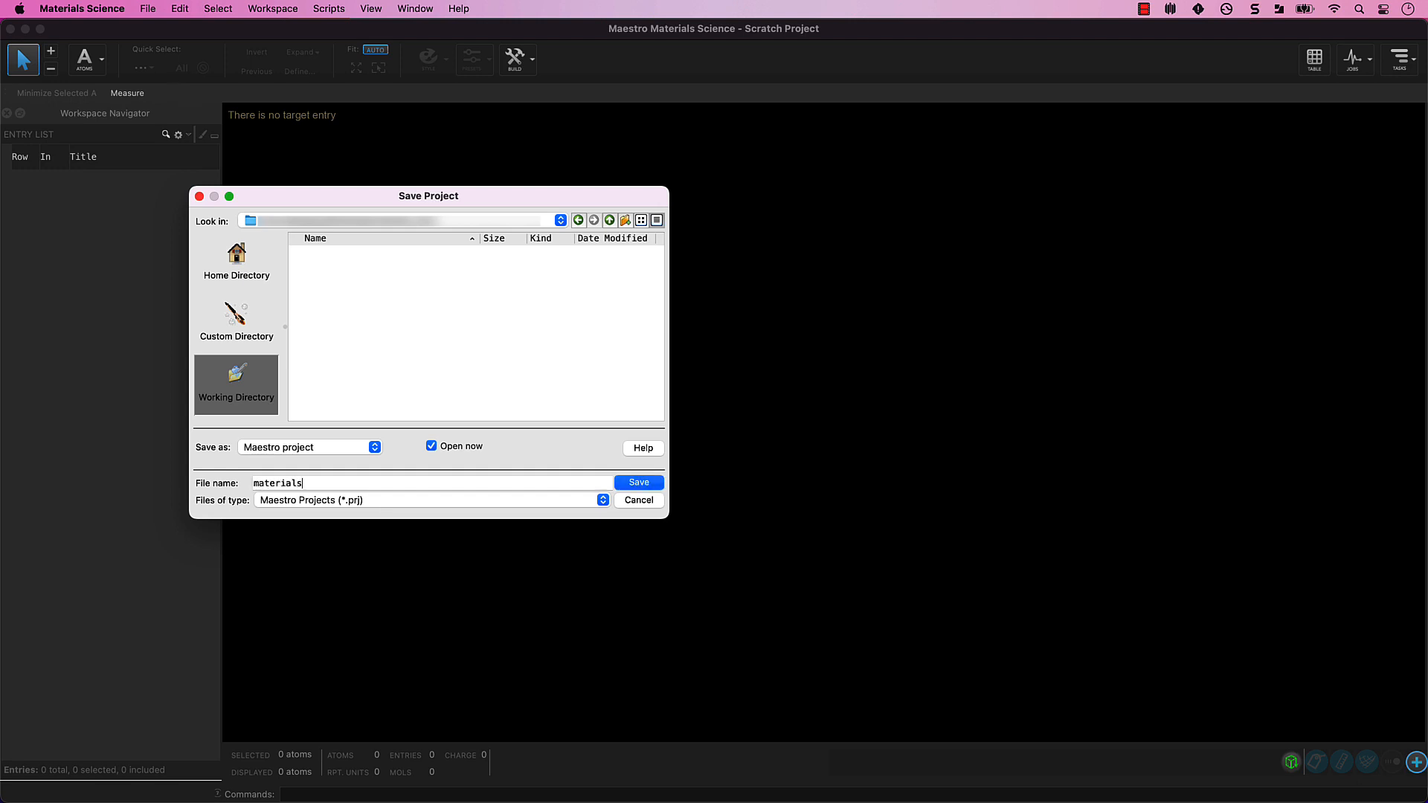
pyautogui.write('_intro')
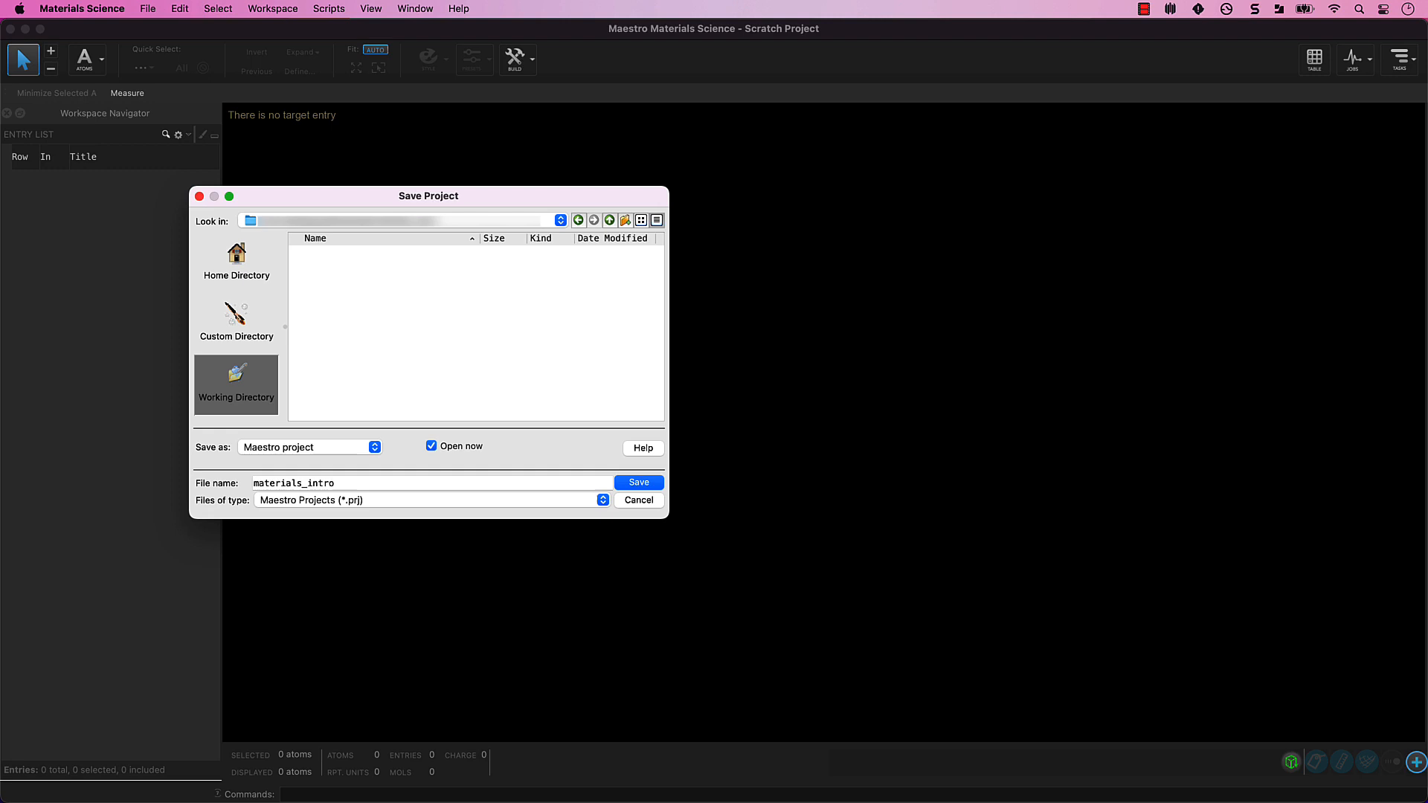
pyautogui.click(637, 482)
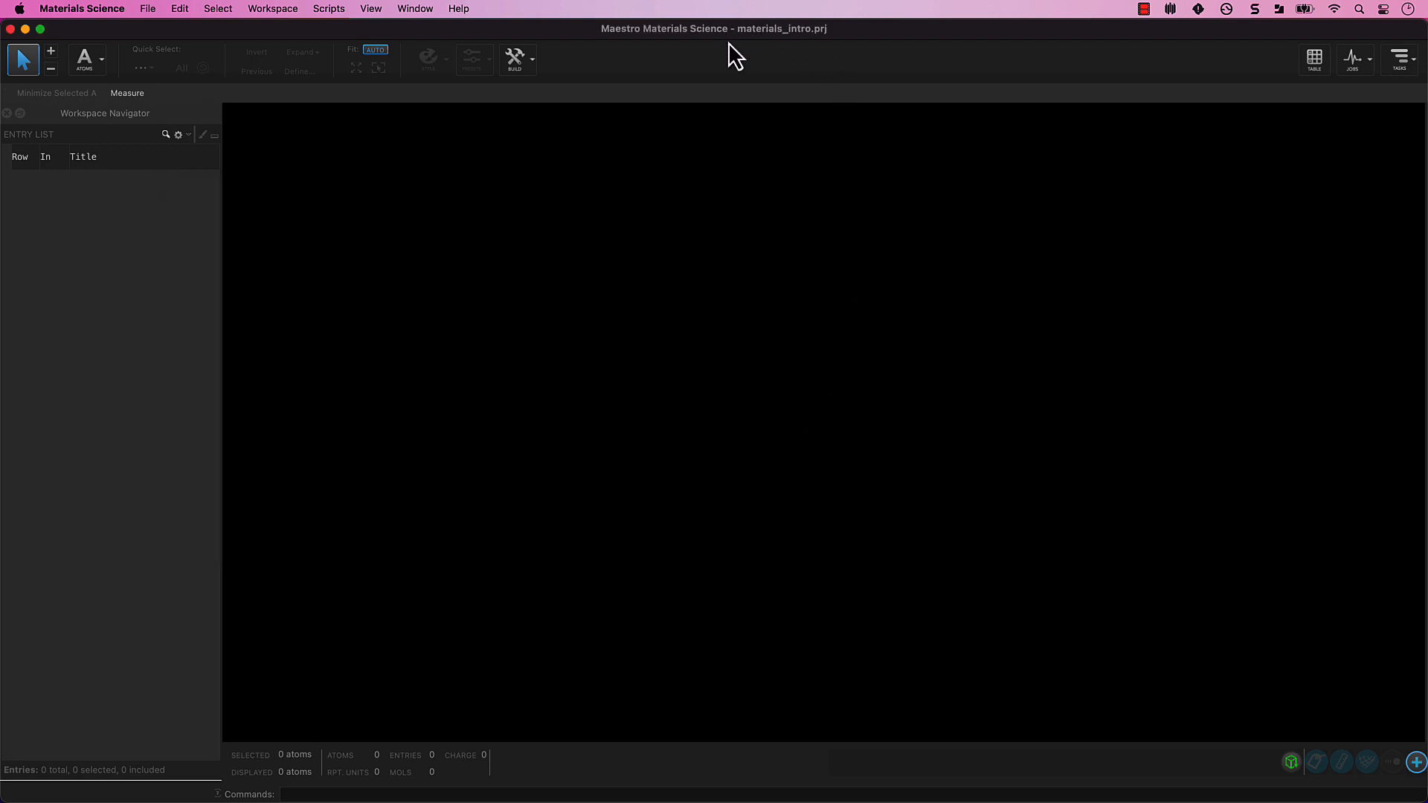
pyautogui.moveTo(838, 55)
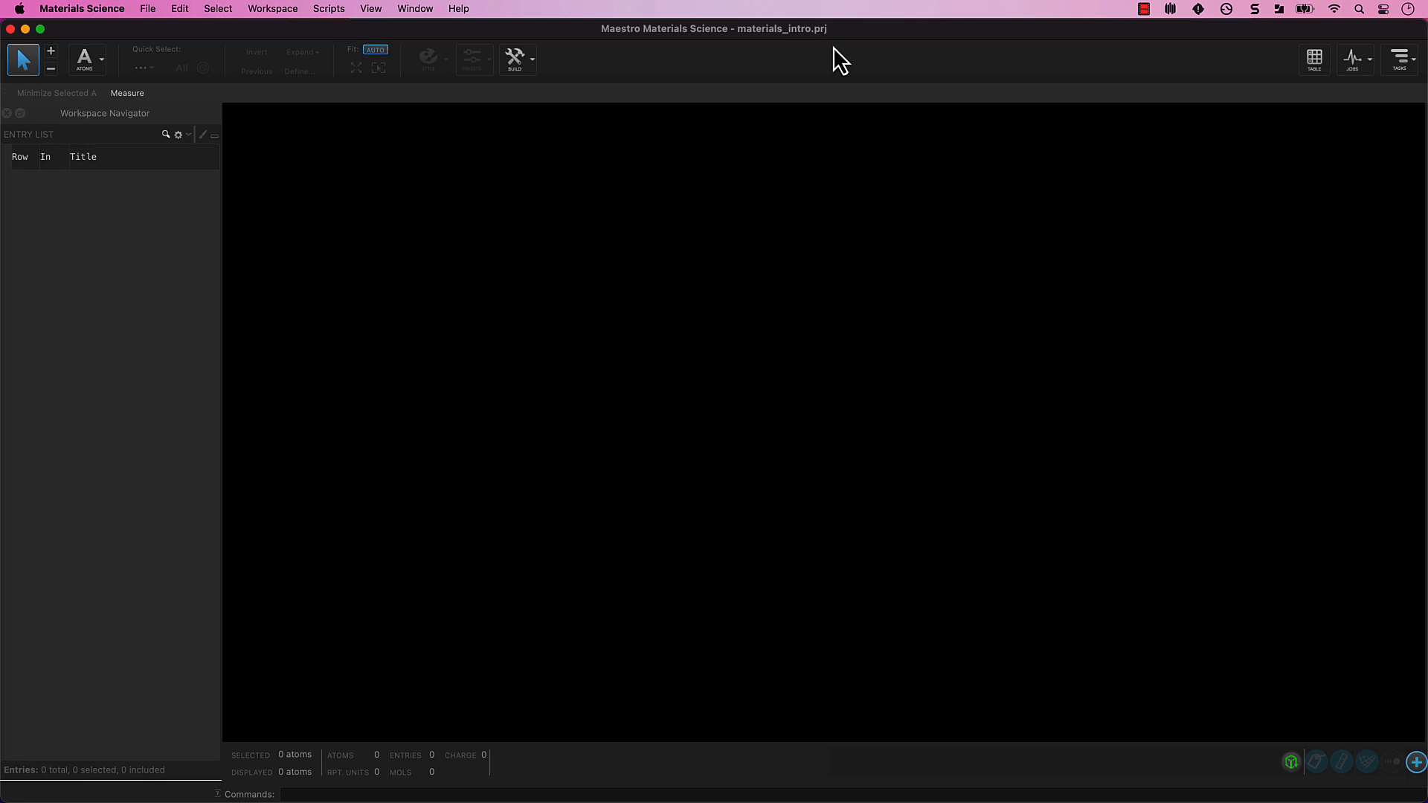
pyautogui.moveTo(220, 55)
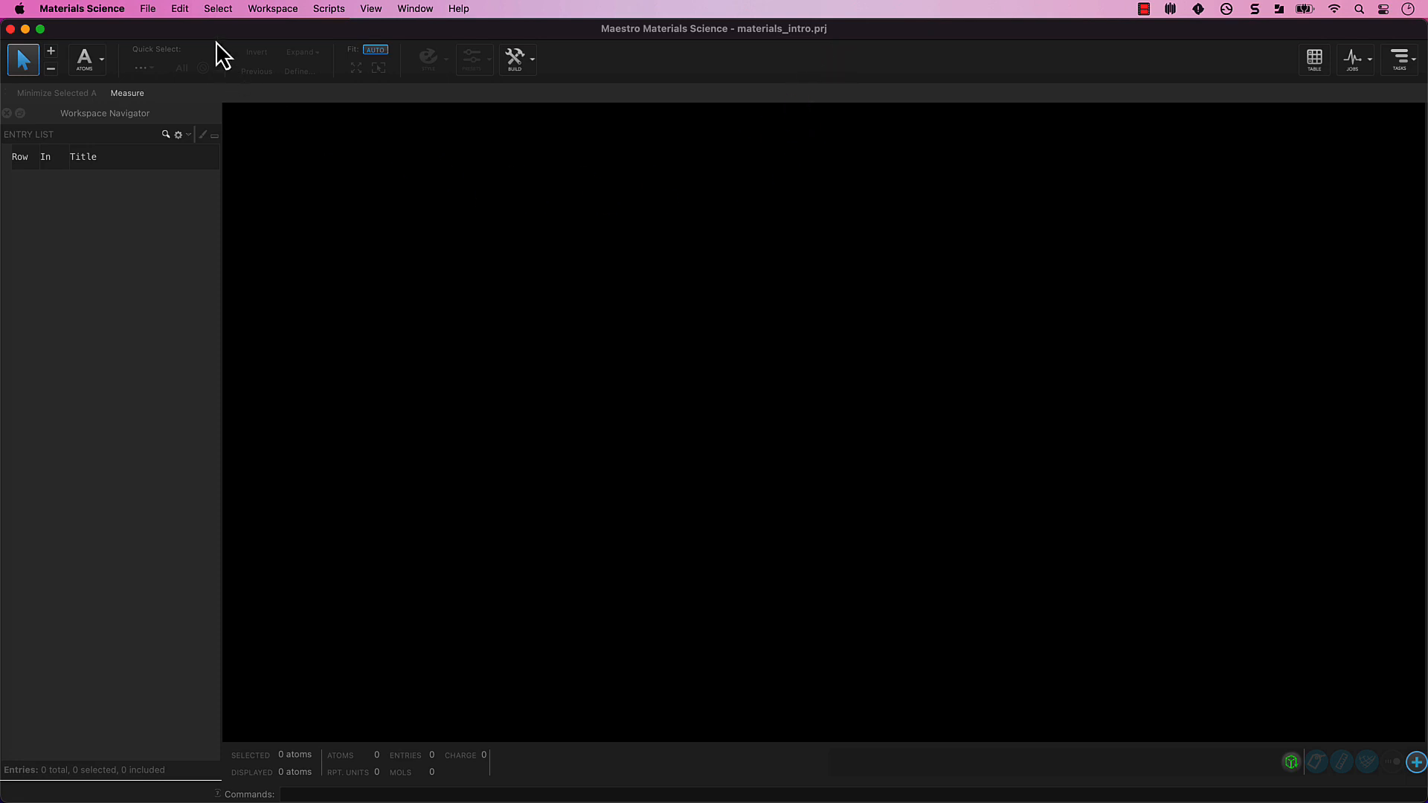
# Open the File menu over the empty materials_intro project.
pyautogui.click(146, 8)
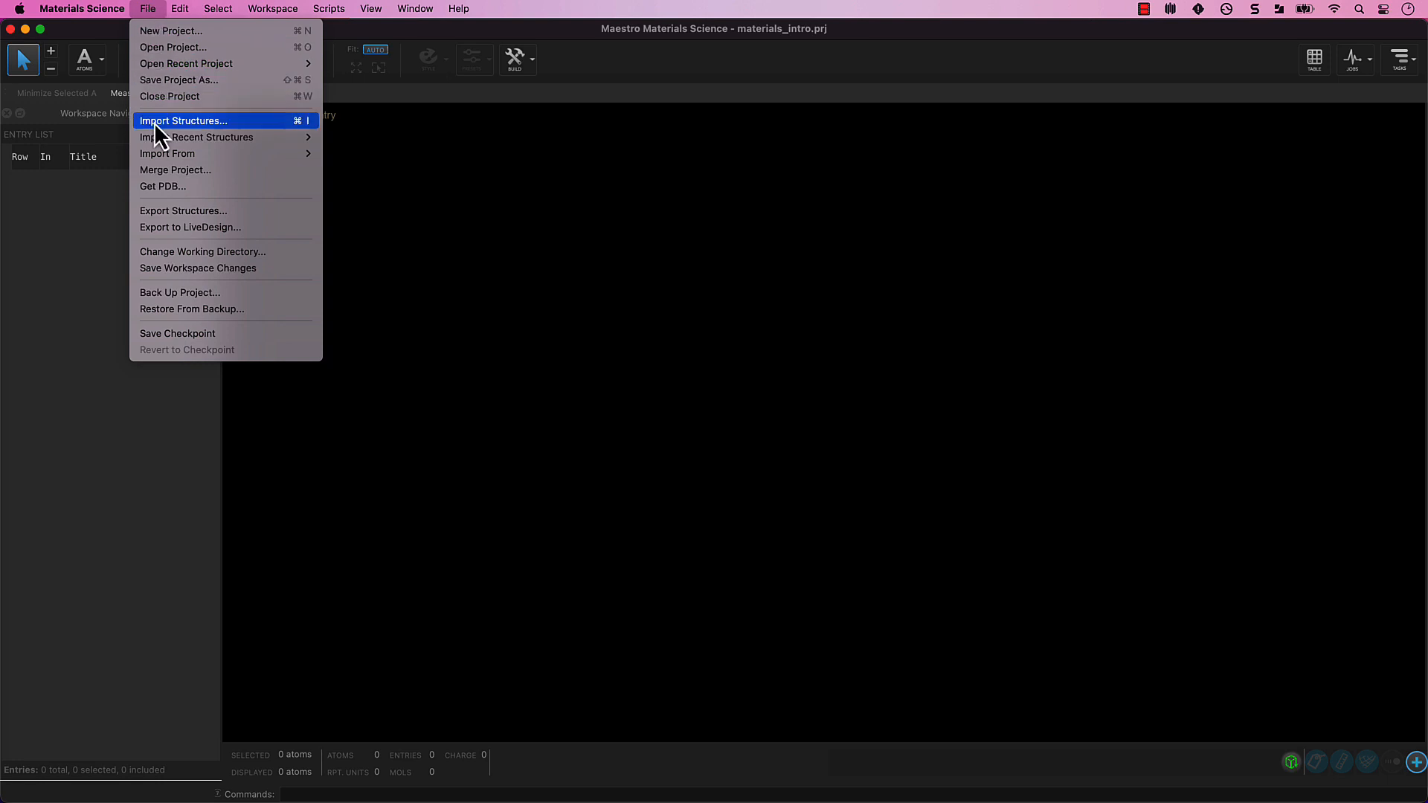
# Import startermolecules.mae, keeping all importable file types.
pyautogui.click(182, 121)
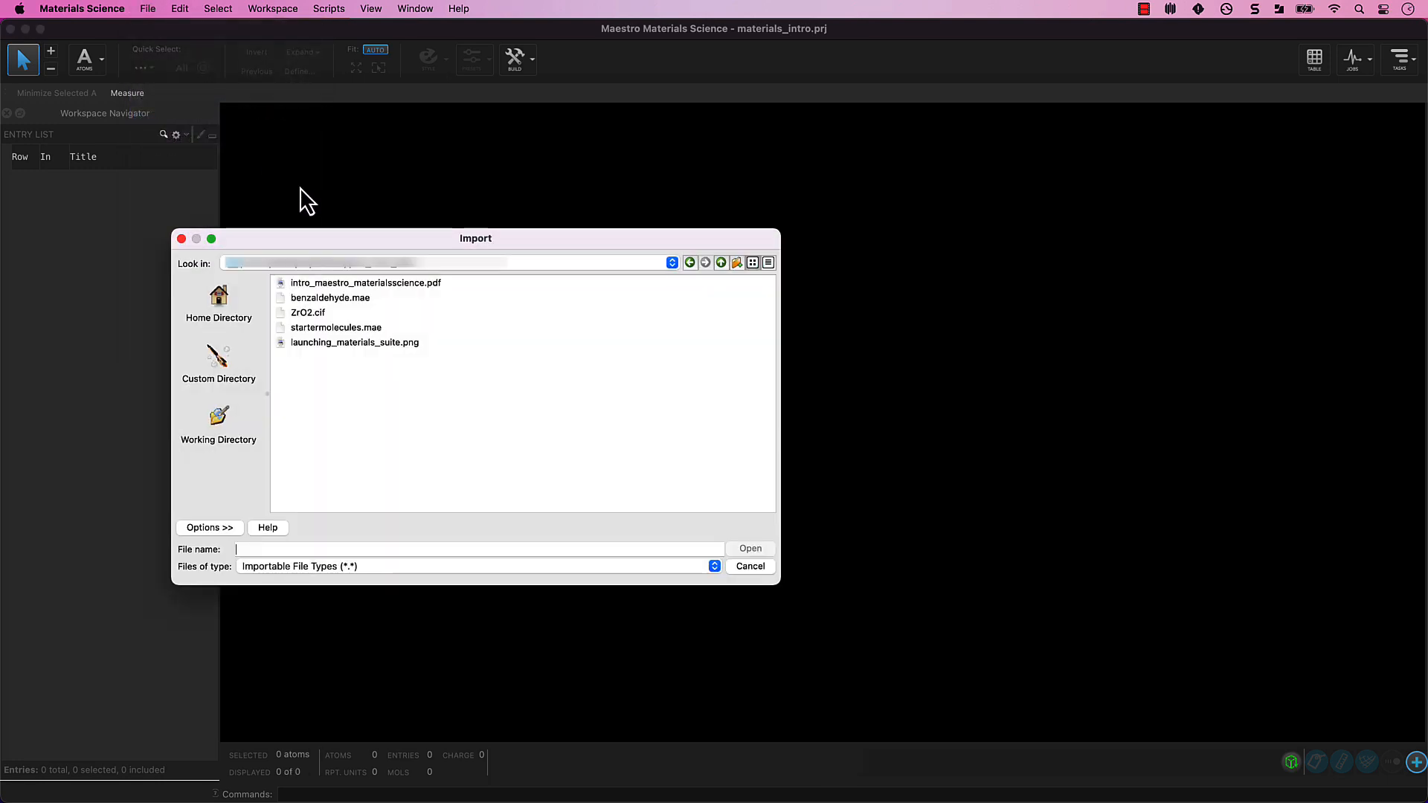
pyautogui.click(335, 327)
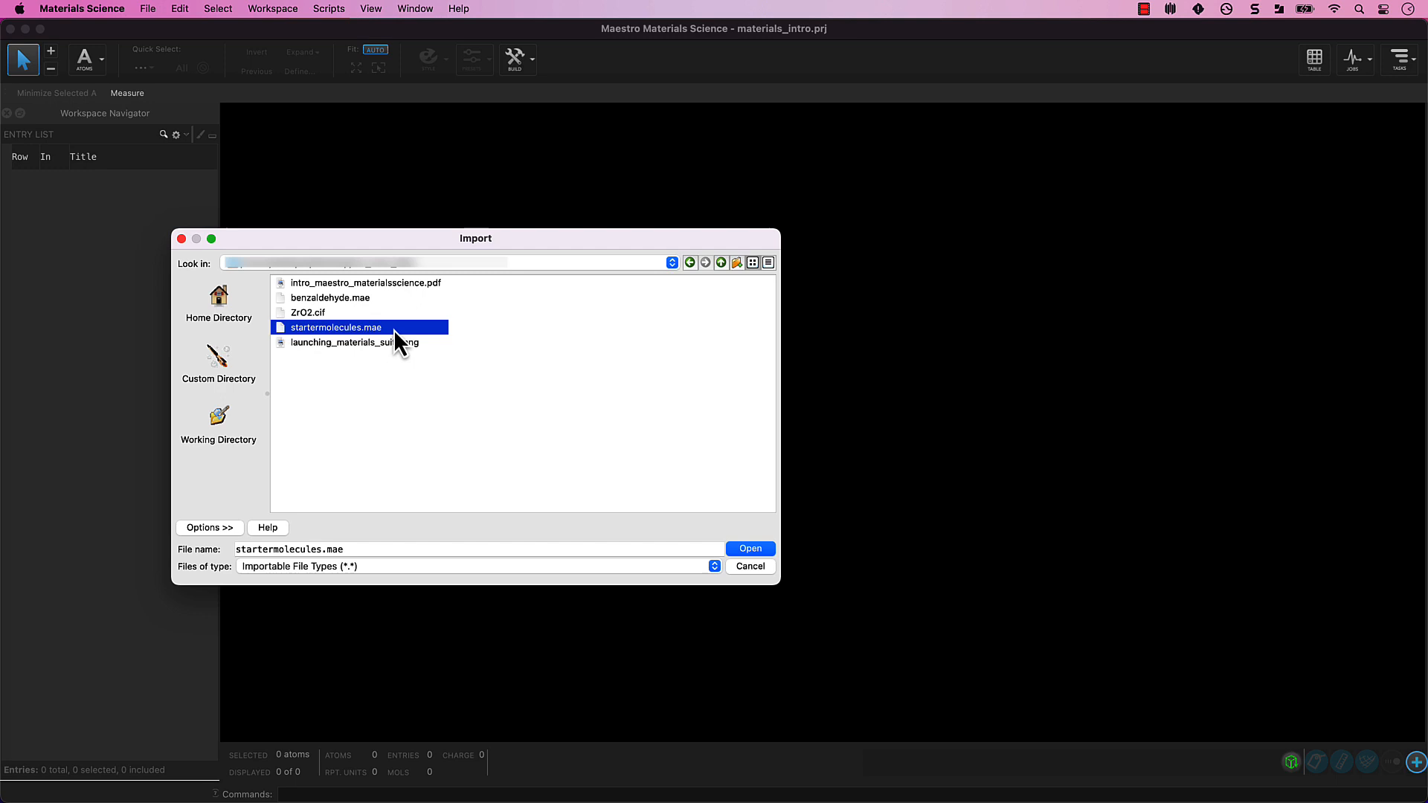
pyautogui.moveTo(671, 516)
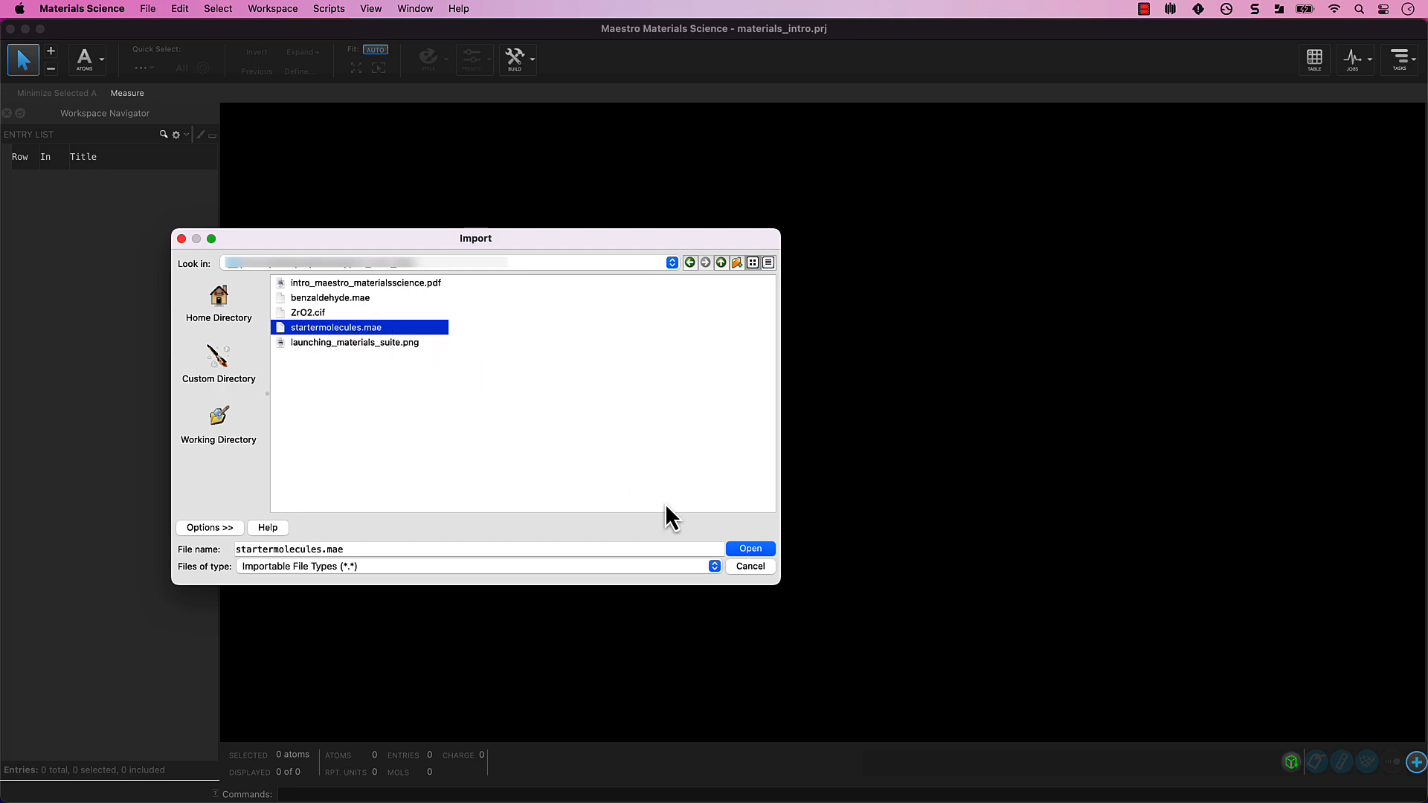
pyautogui.click(714, 565)
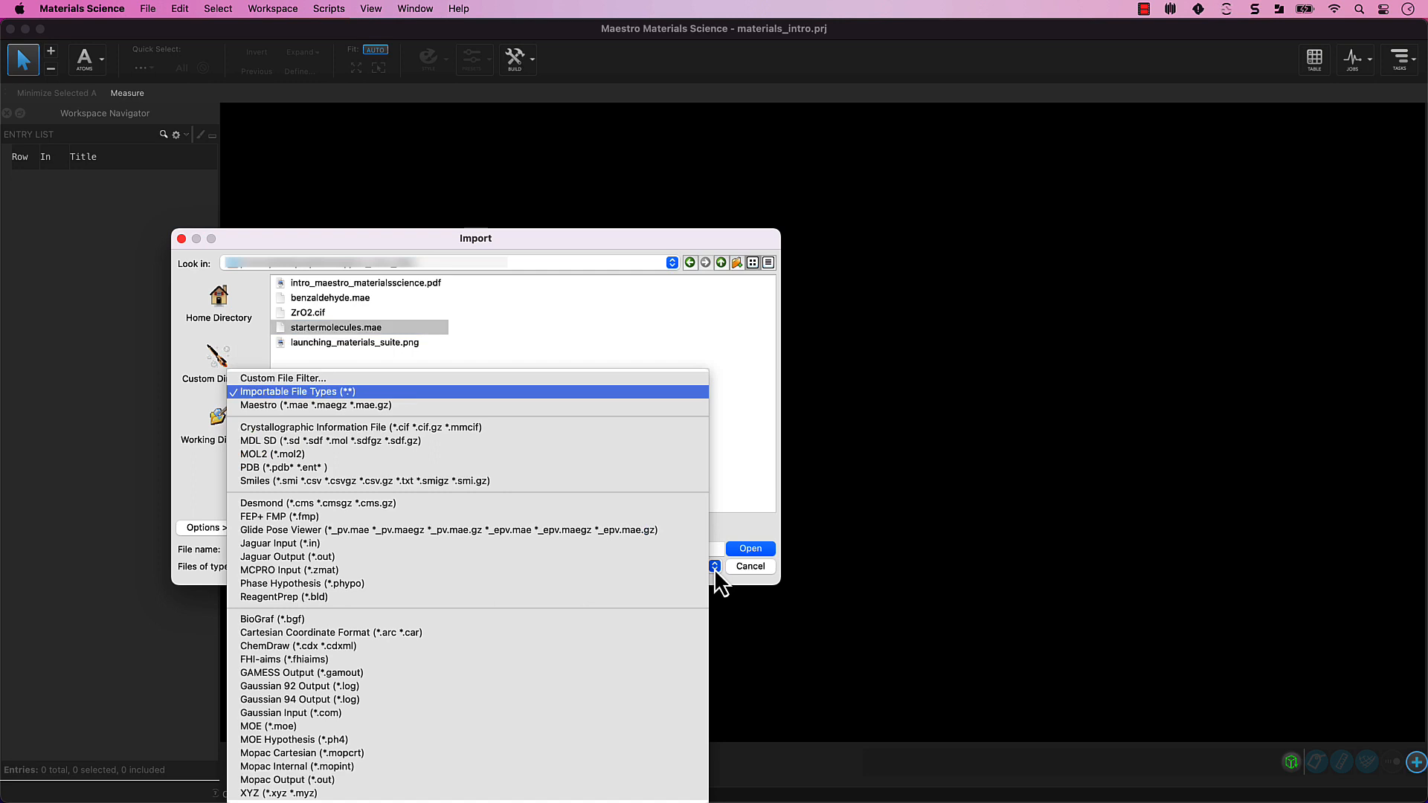
pyautogui.click(293, 390)
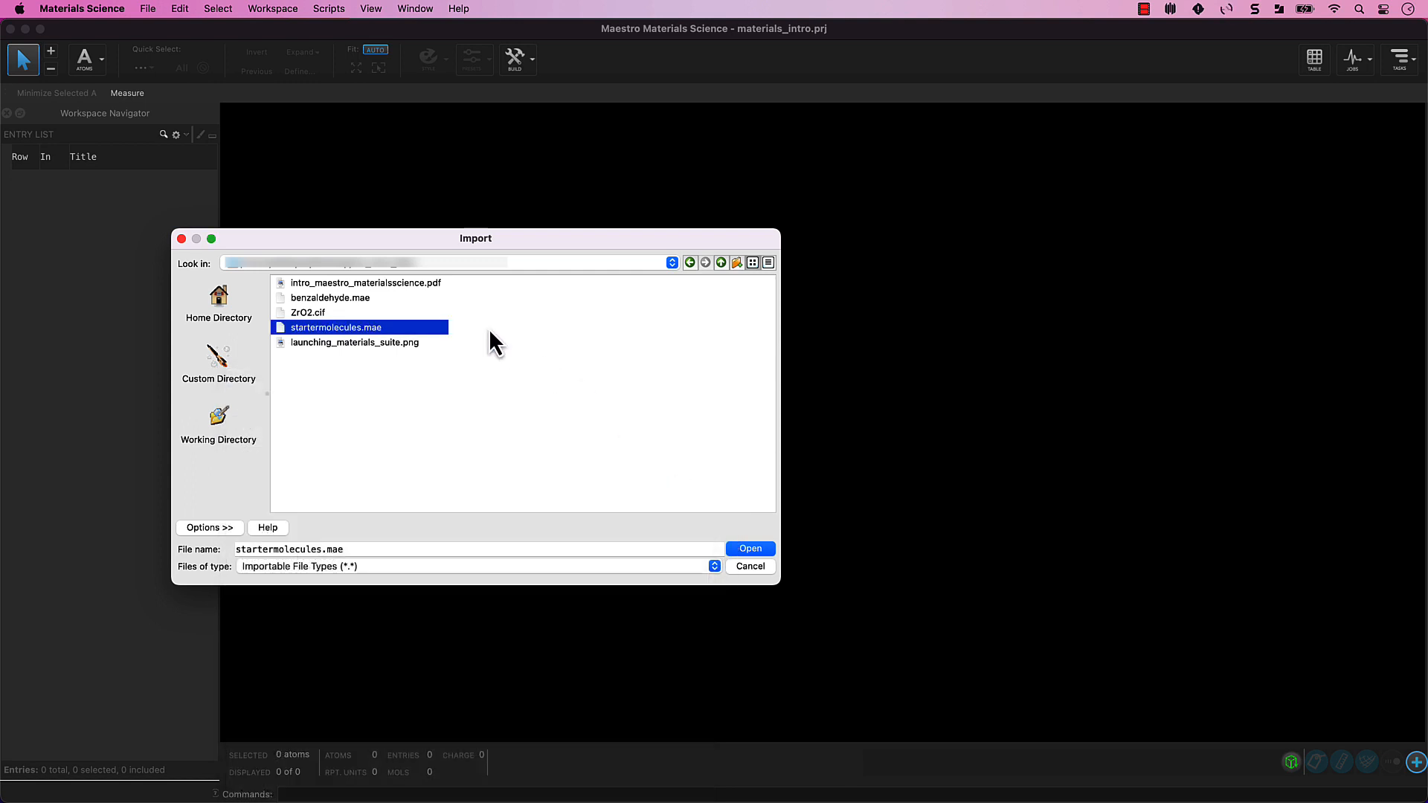
pyautogui.moveTo(390, 345)
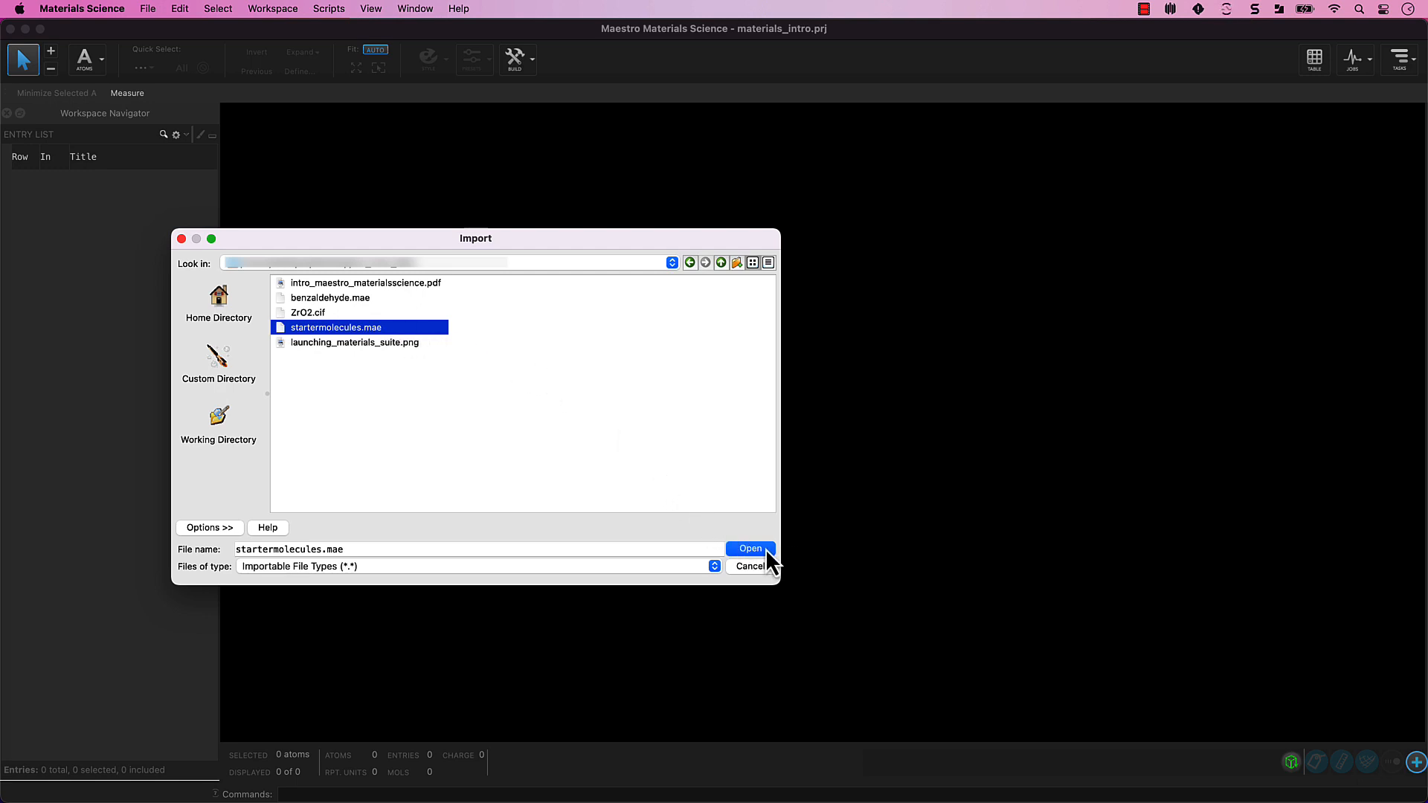
pyautogui.click(749, 548)
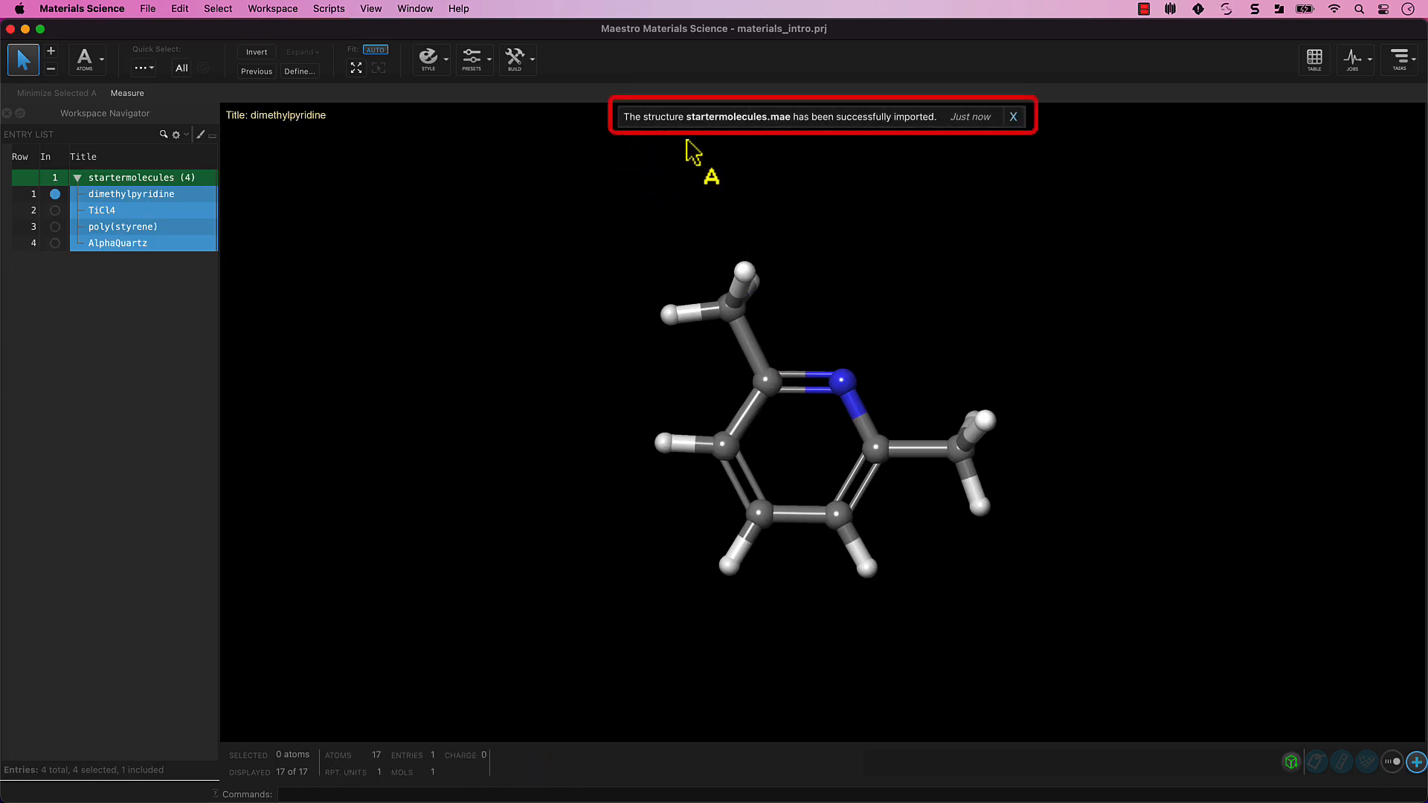
pyautogui.moveTo(962, 154)
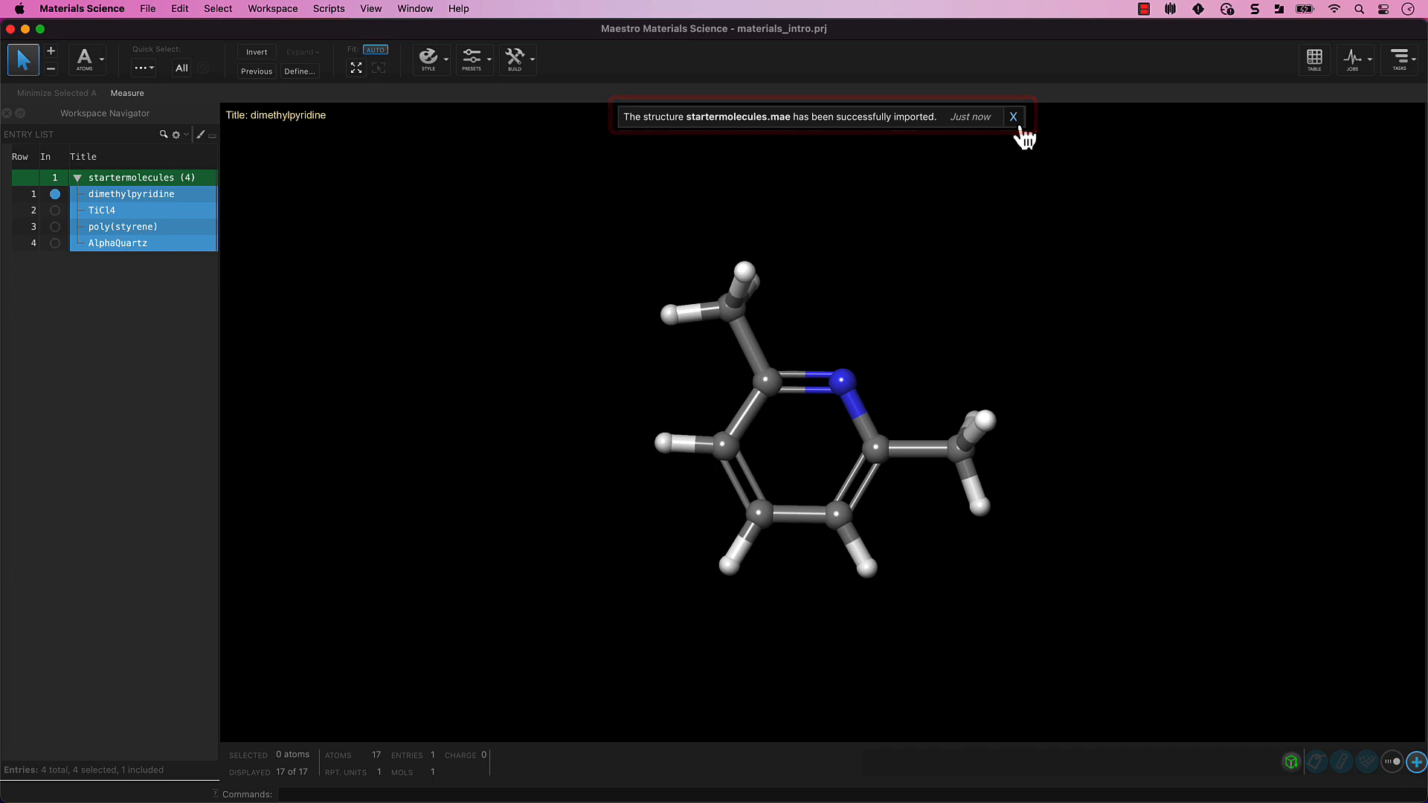
# Dismiss the successful import notification banner.
pyautogui.click(1013, 117)
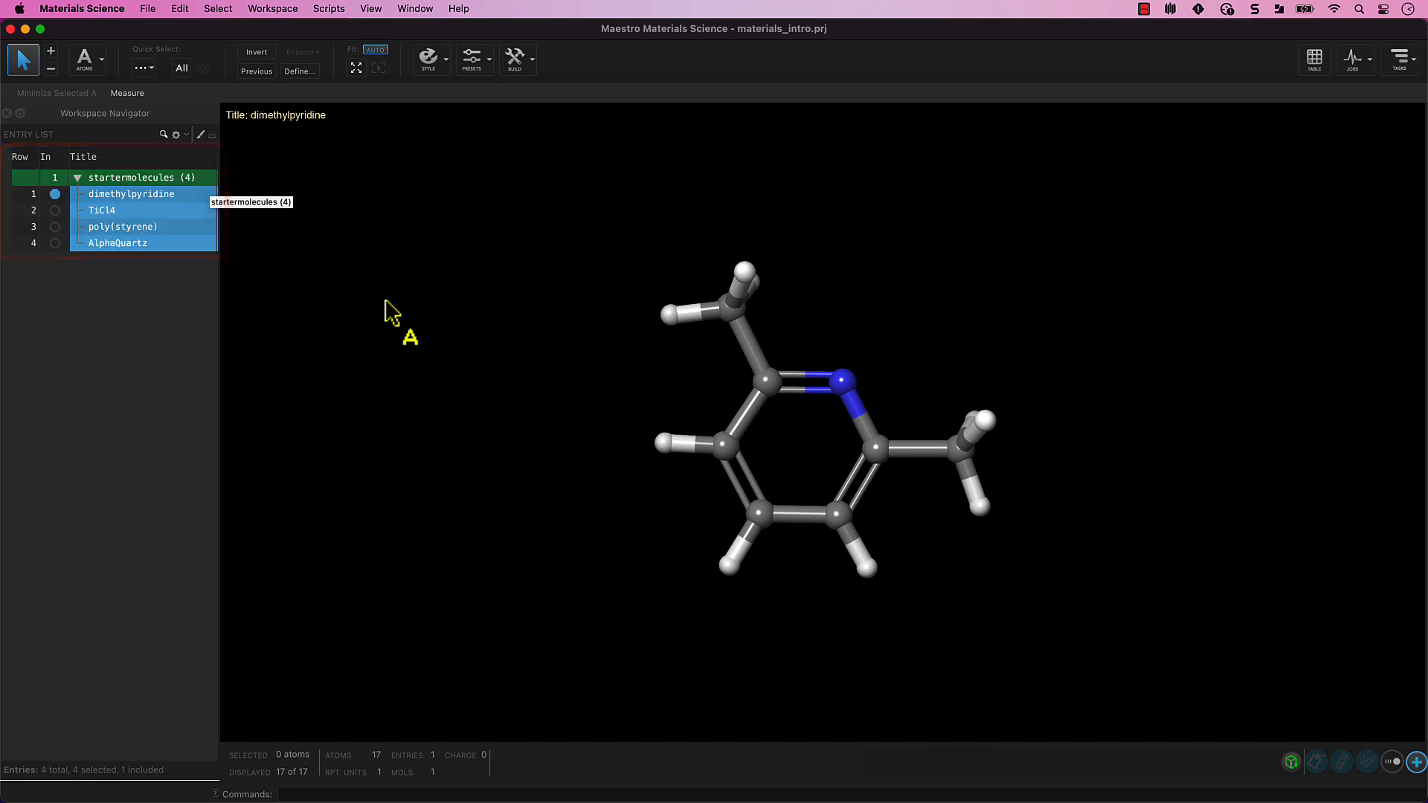
pyautogui.moveTo(1083, 482)
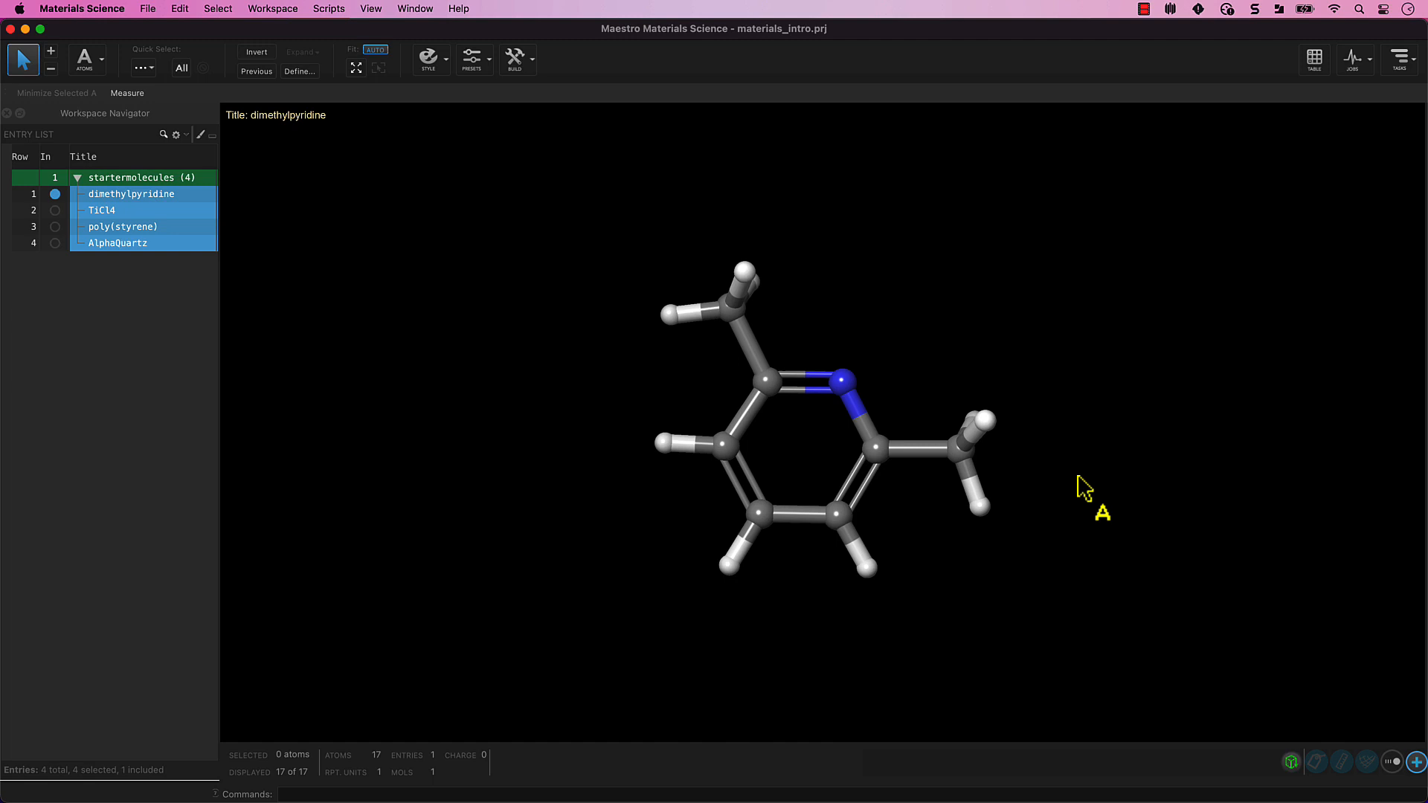
pyautogui.moveTo(599, 229)
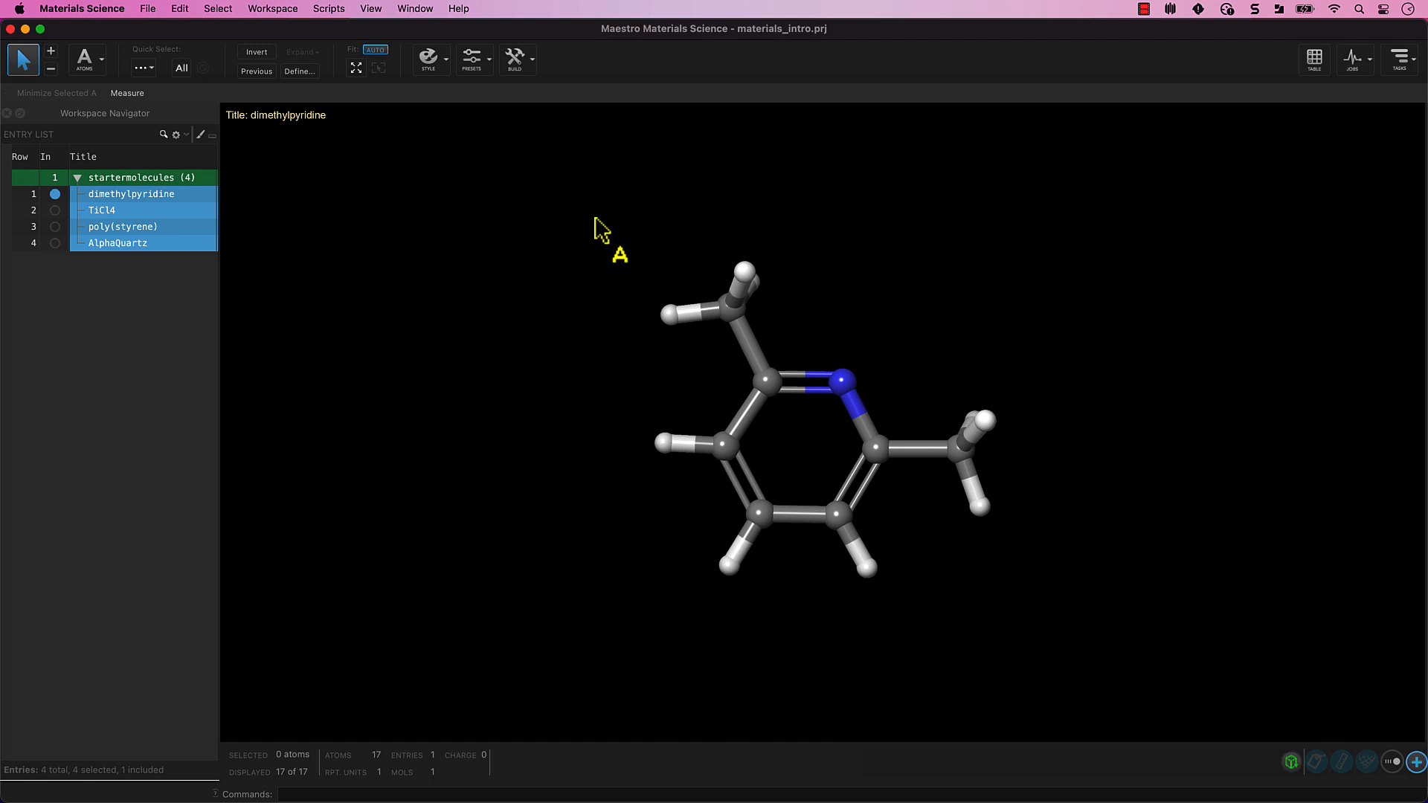